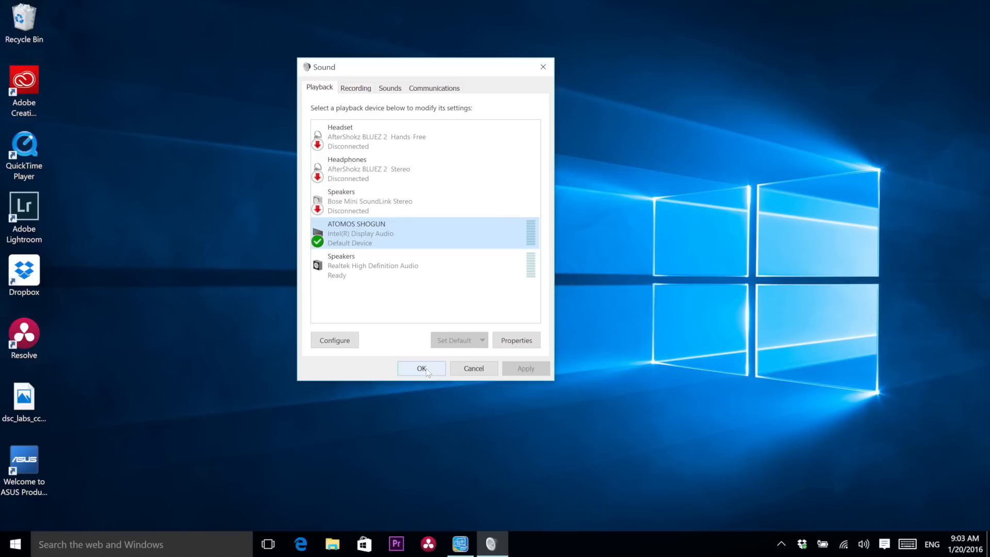
# Confirm ATOMOS SHOGUN (Intel Display Audio) as the default playback device and close Sound
pyautogui.click(421, 368)
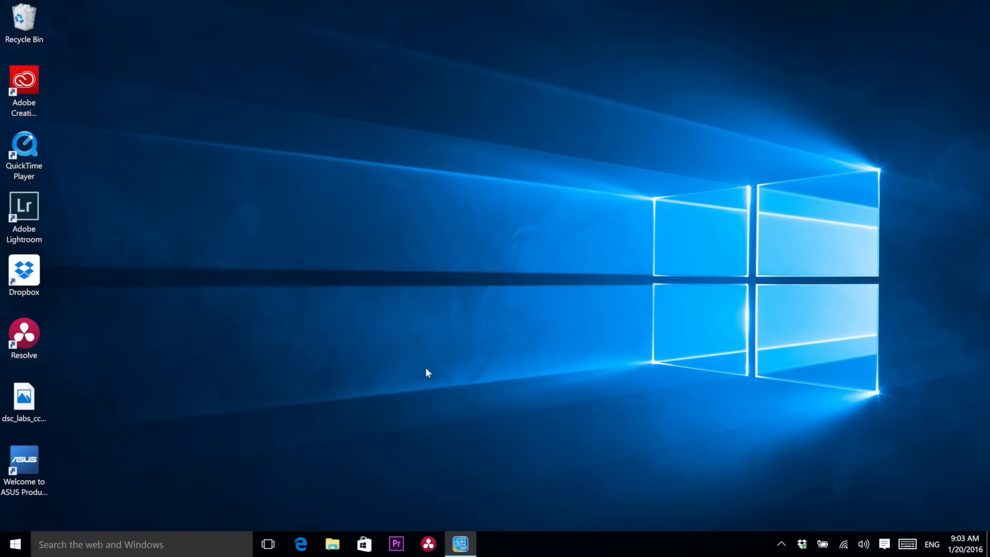